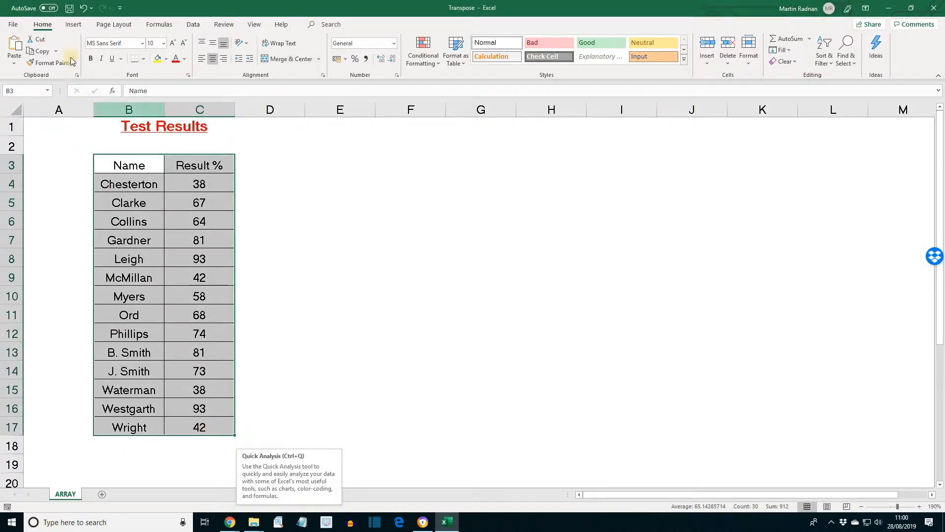
mouse_move(40, 51)
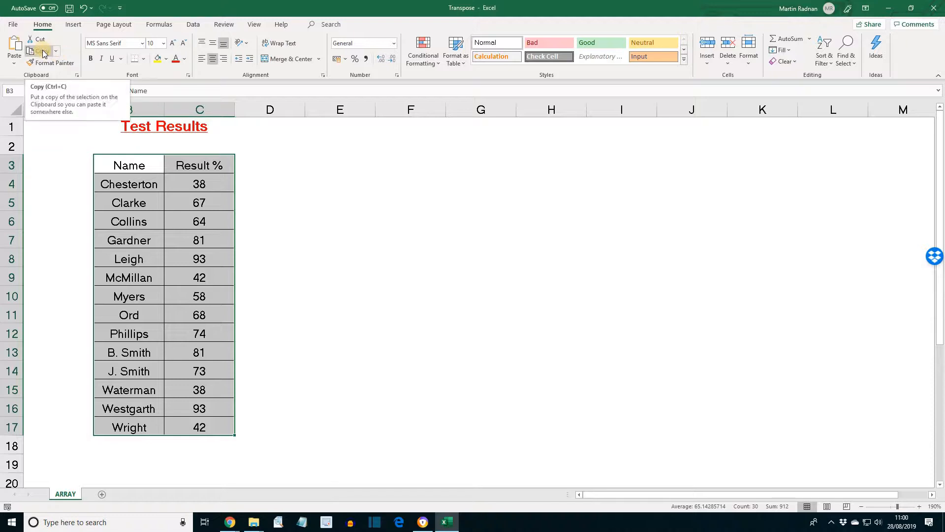
Copy the Test Results table B3:C17 and choose B20 as the paste destination
click(37, 51)
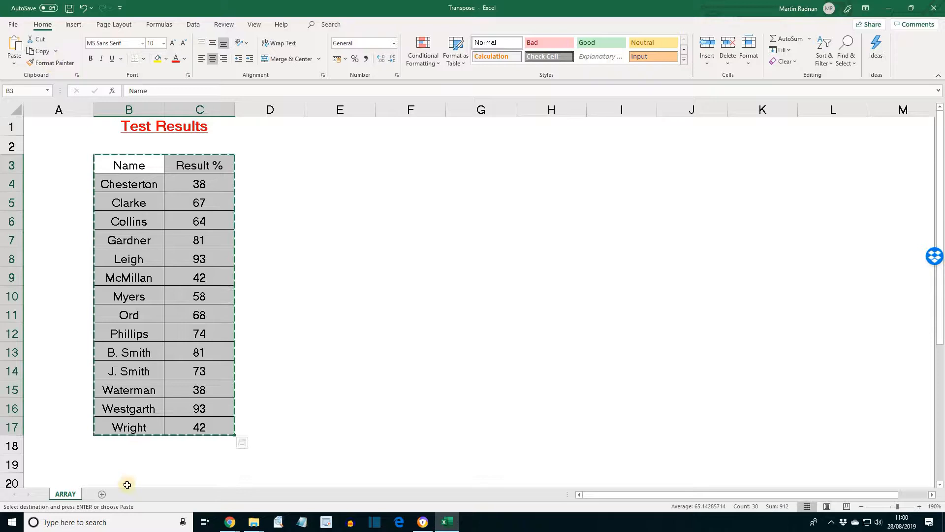
click(128, 482)
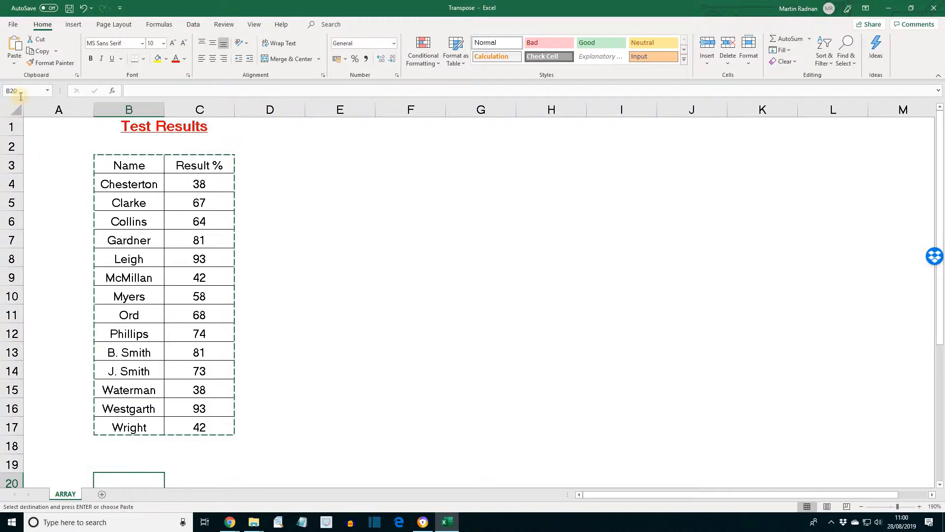
Paste Special with Transpose so names fill row 20 and scores row 21
click(14, 48)
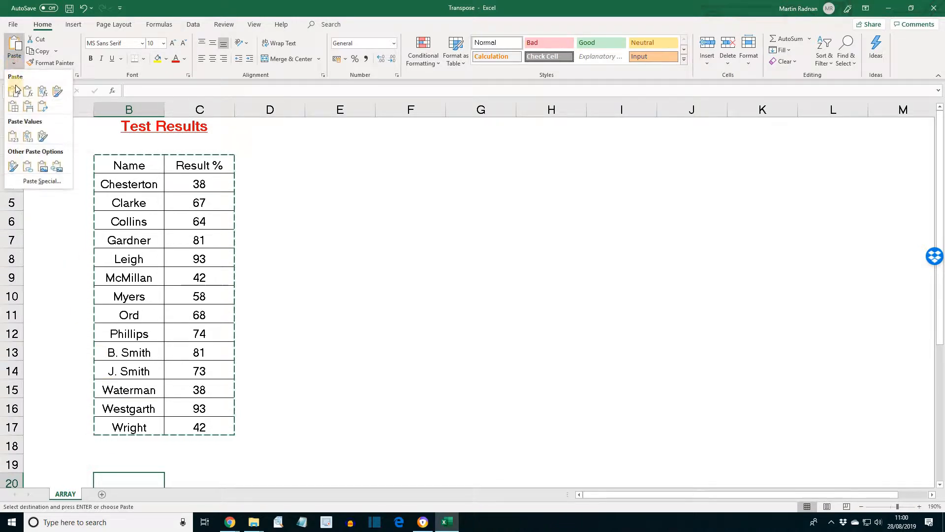
click(41, 181)
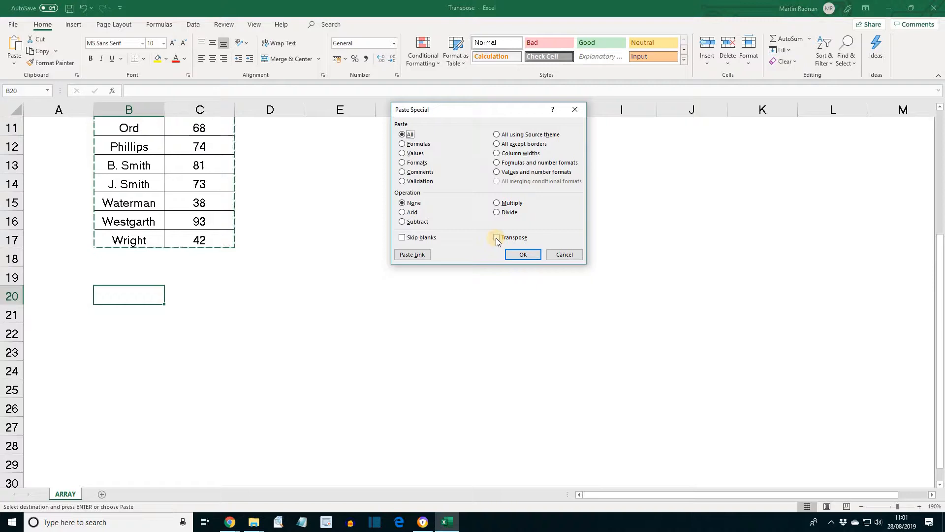
click(522, 254)
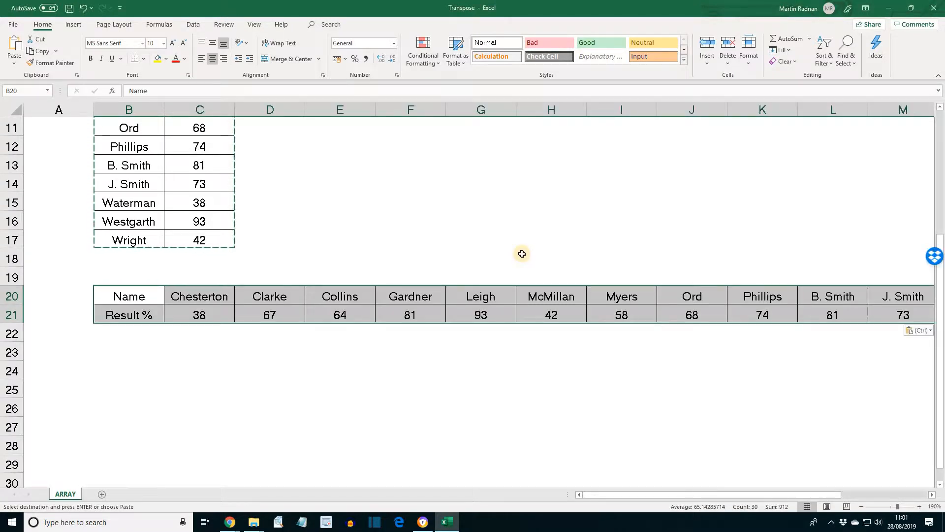
mouse_move(305, 237)
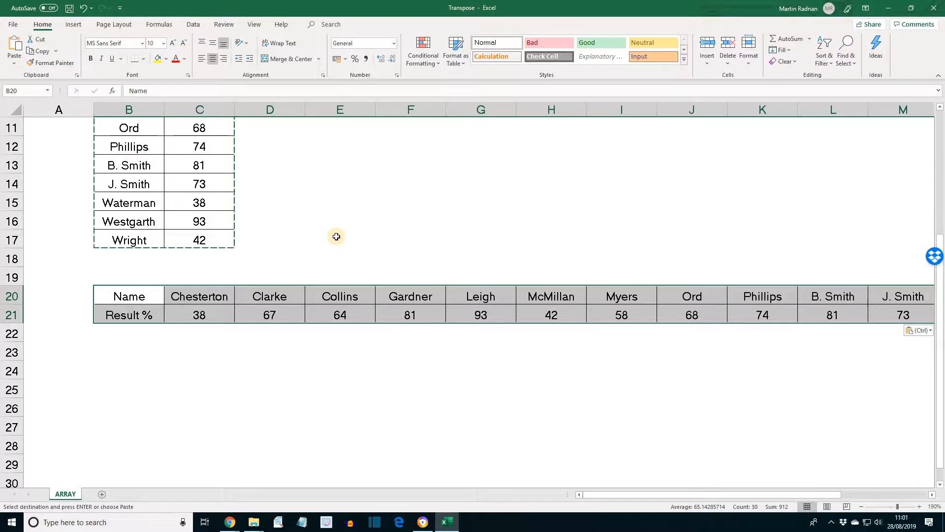
click(339, 240)
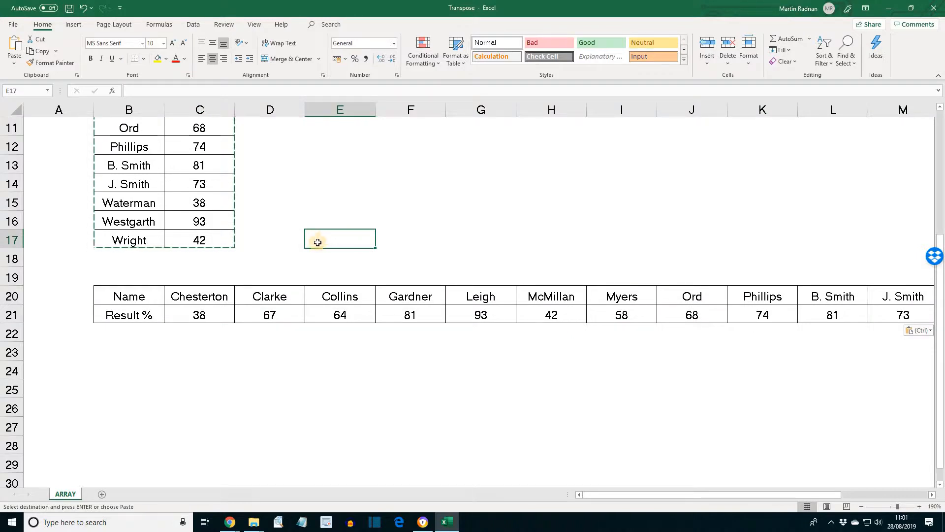
mouse_move(258, 332)
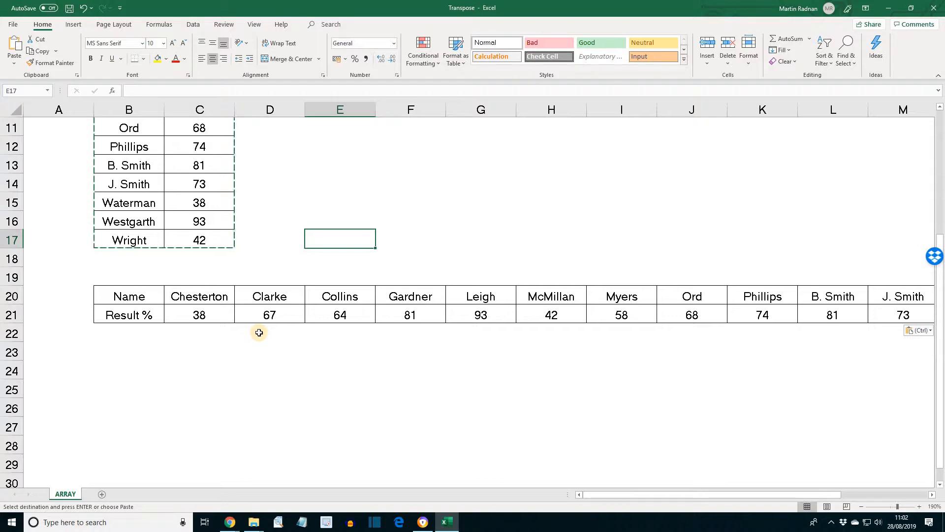
click(129, 350)
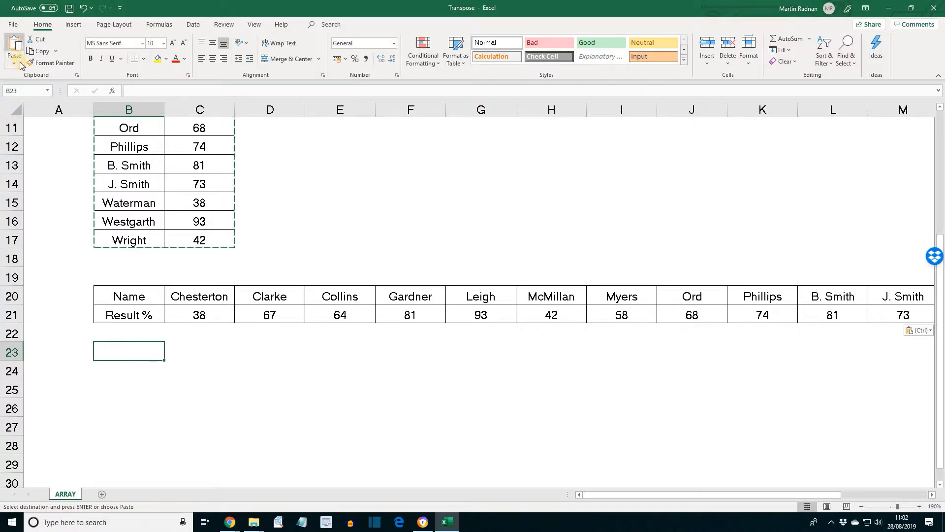
Paste Special with Values and Transpose to place an unformatted copy in rows 23–24
click(13, 55)
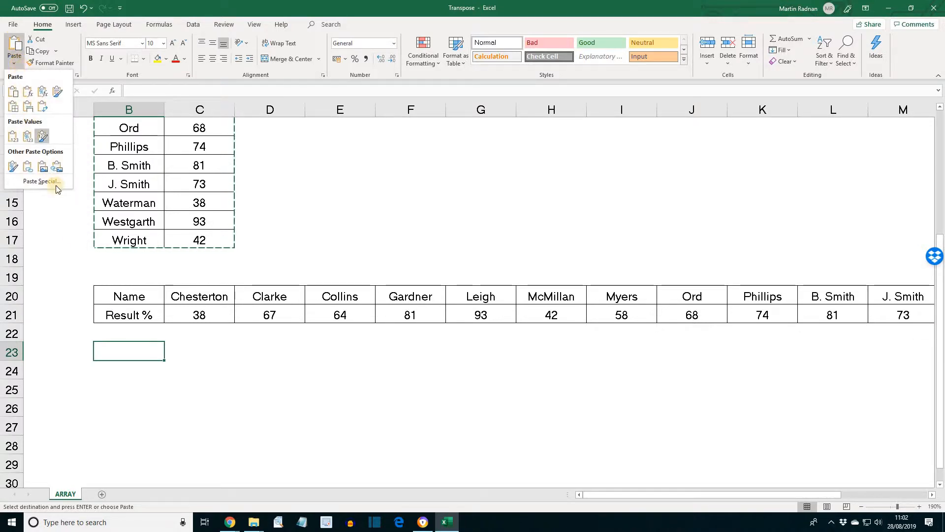
click(40, 181)
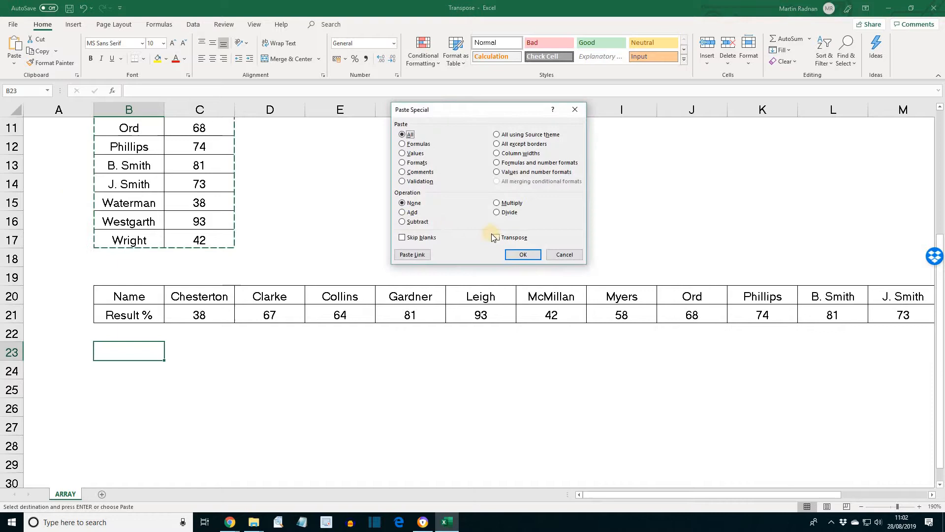
click(496, 237)
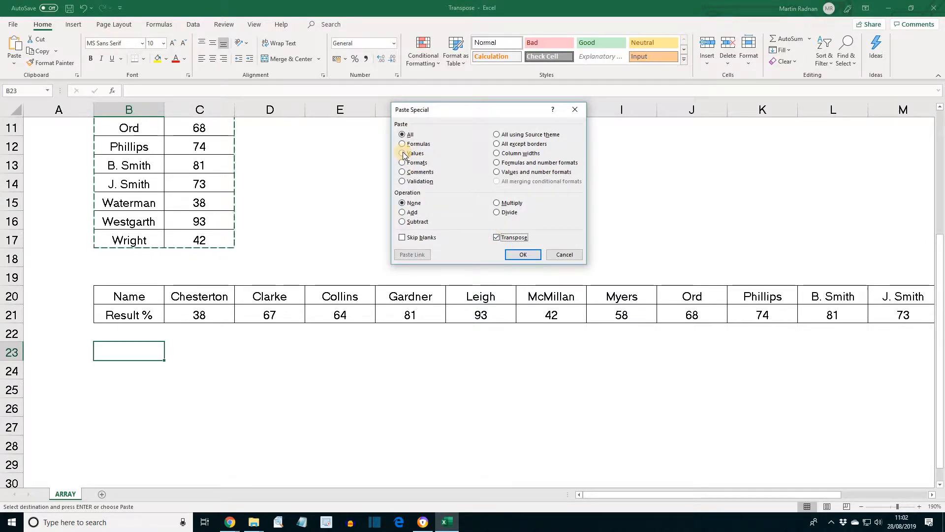
click(400, 153)
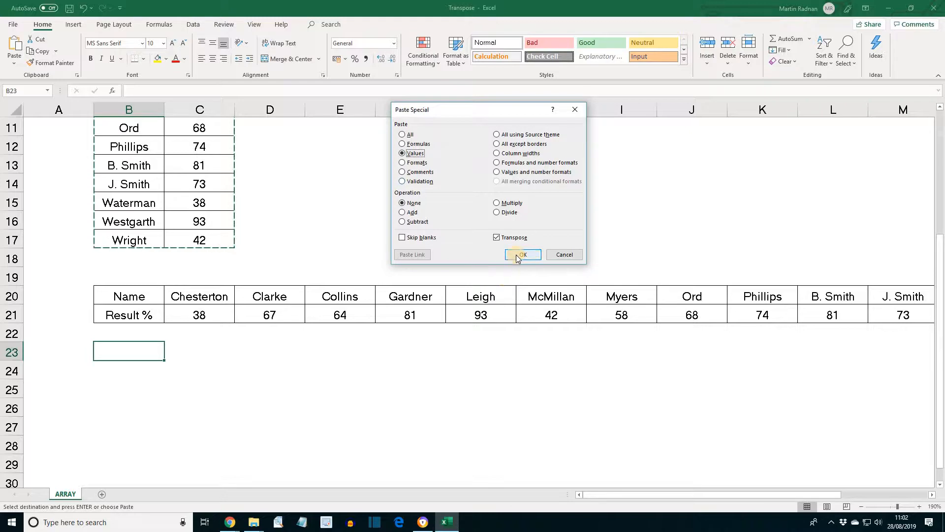
click(521, 254)
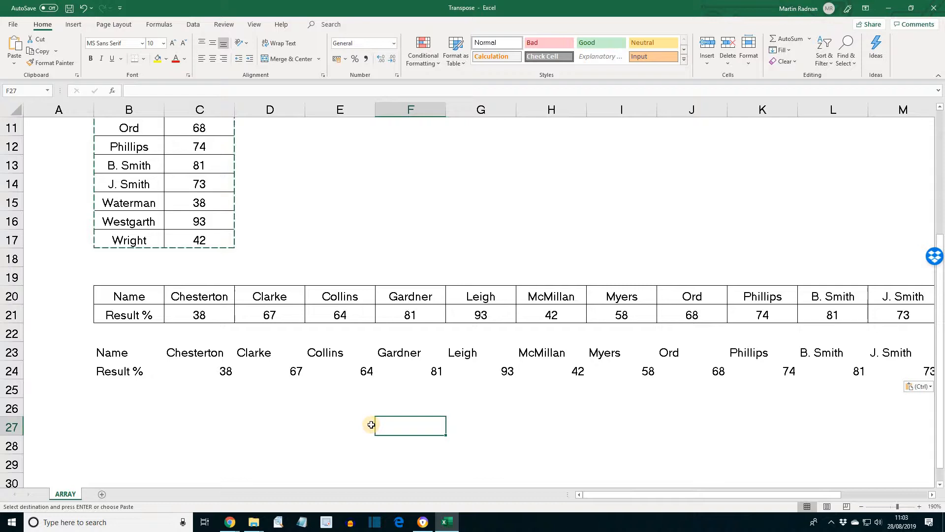
mouse_move(540, 336)
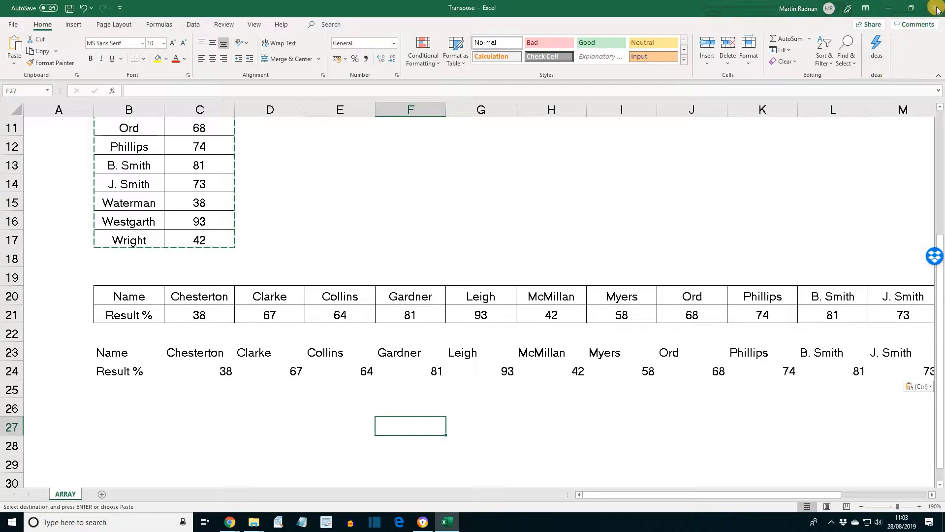
Close the Transpose workbook without saving the changes
click(937, 8)
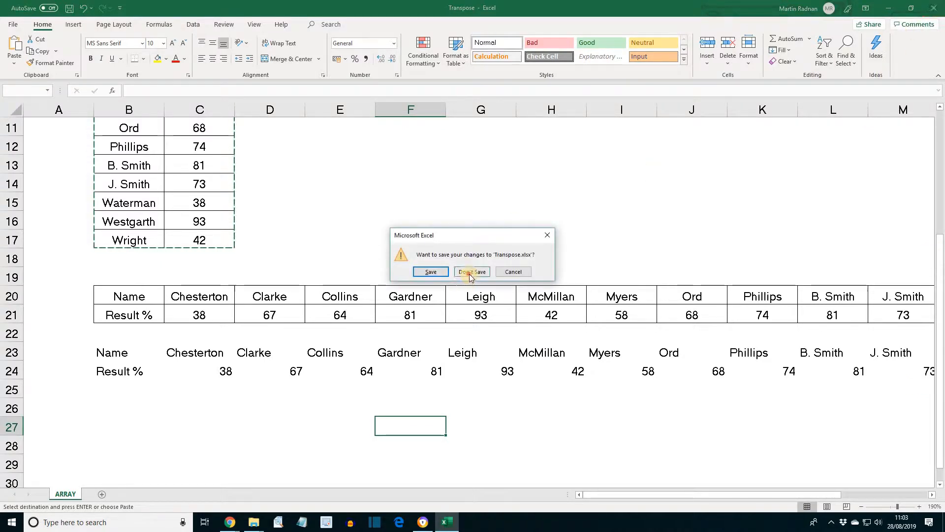
click(472, 271)
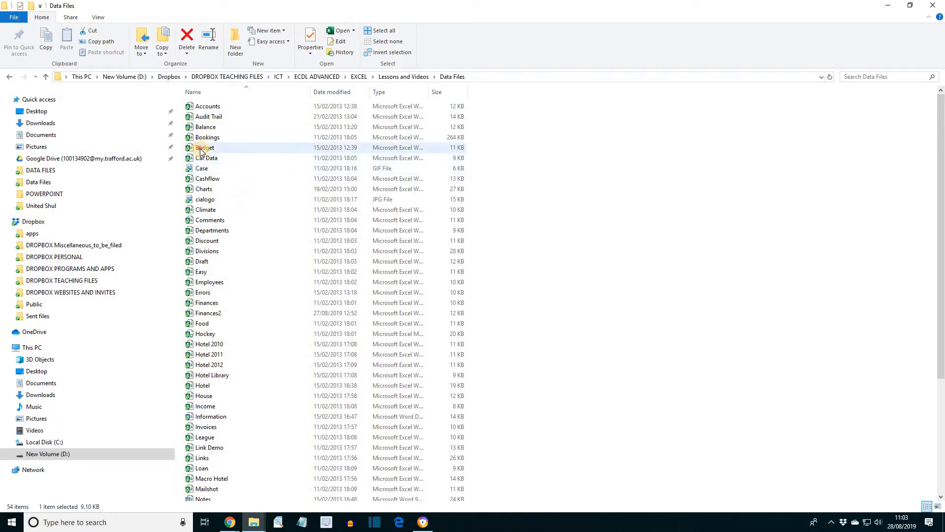
double_click(205, 148)
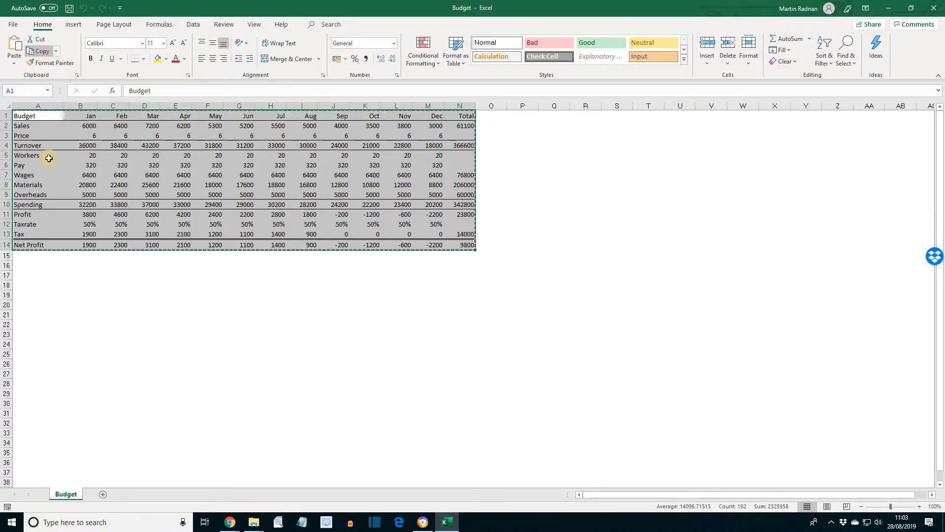
Copy the Budget table A1:N14 and paste it transposed at A18, filling rows 18–31
click(38, 51)
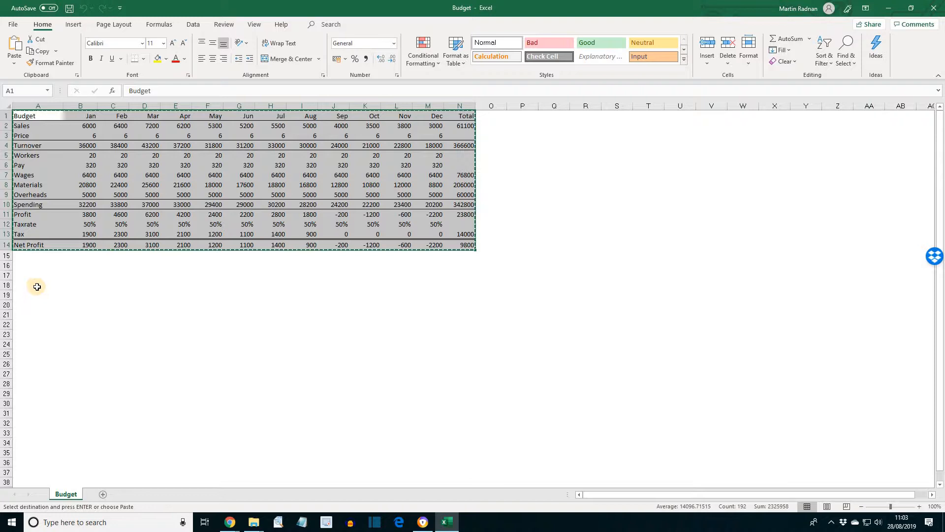
click(36, 284)
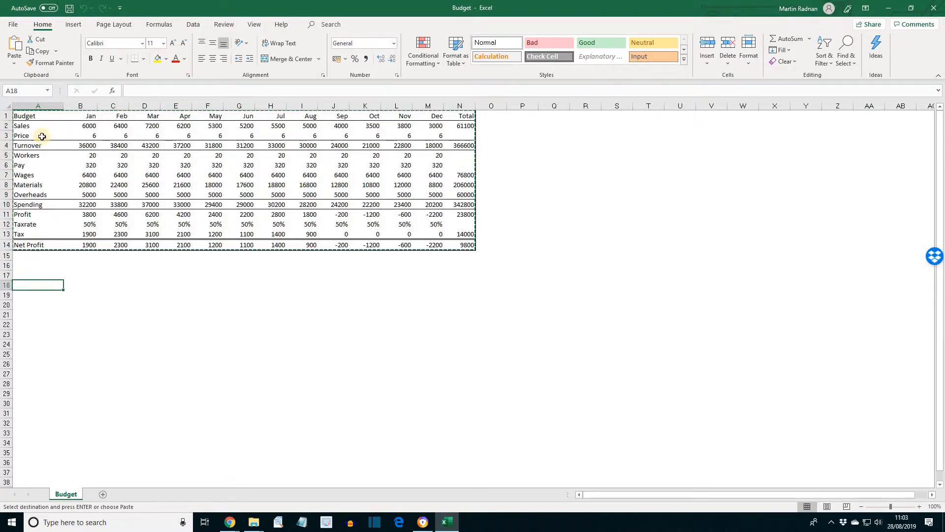
click(14, 54)
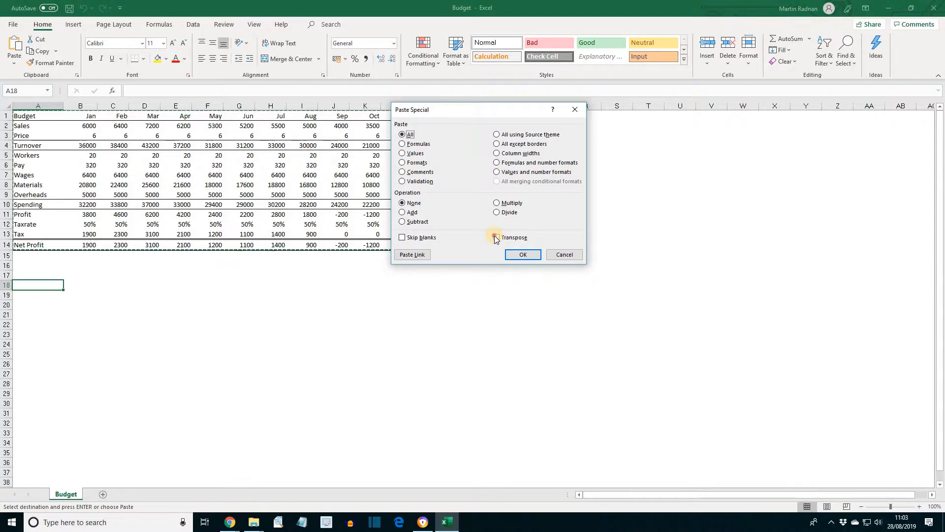
click(496, 236)
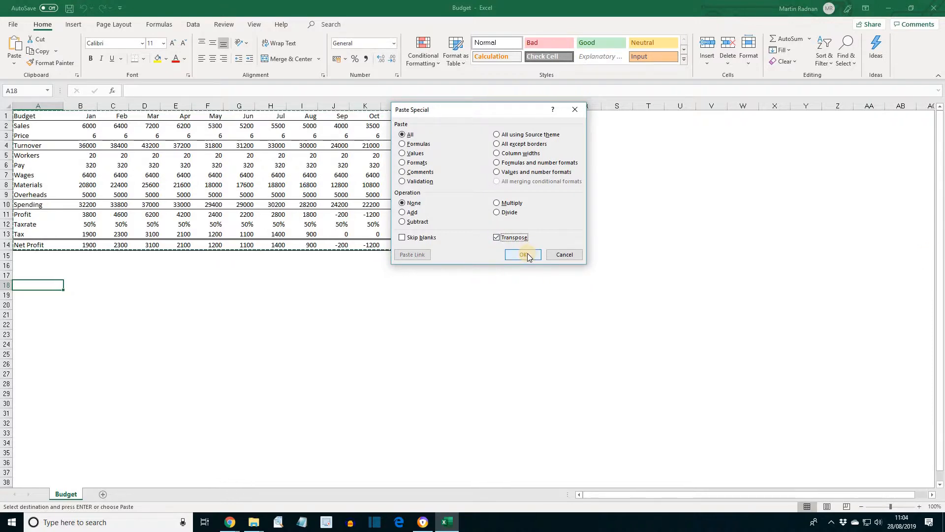
click(522, 255)
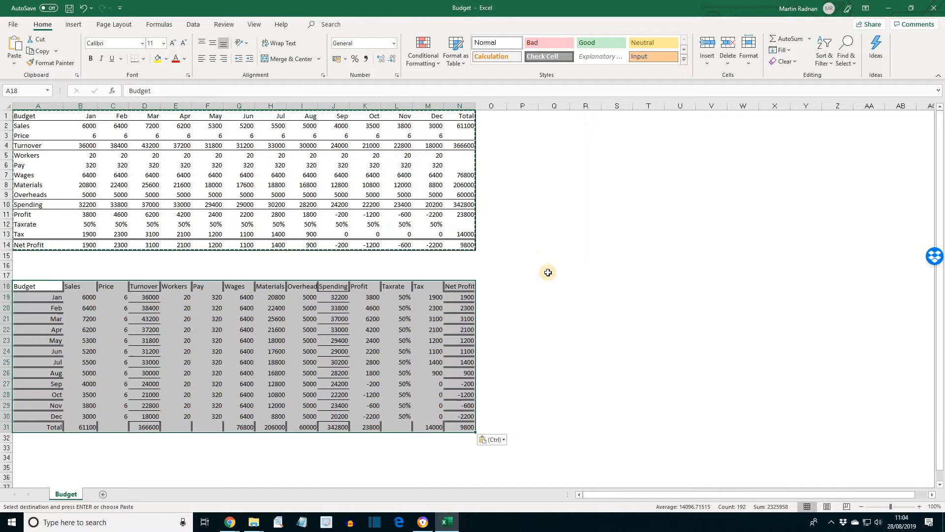
Deselect the pasted transposed Budget block
click(553, 276)
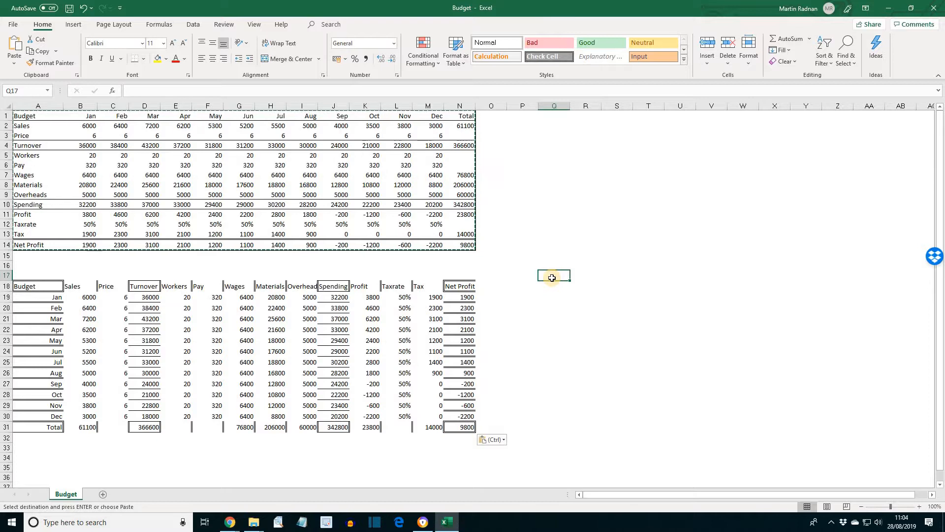
mouse_move(289, 120)
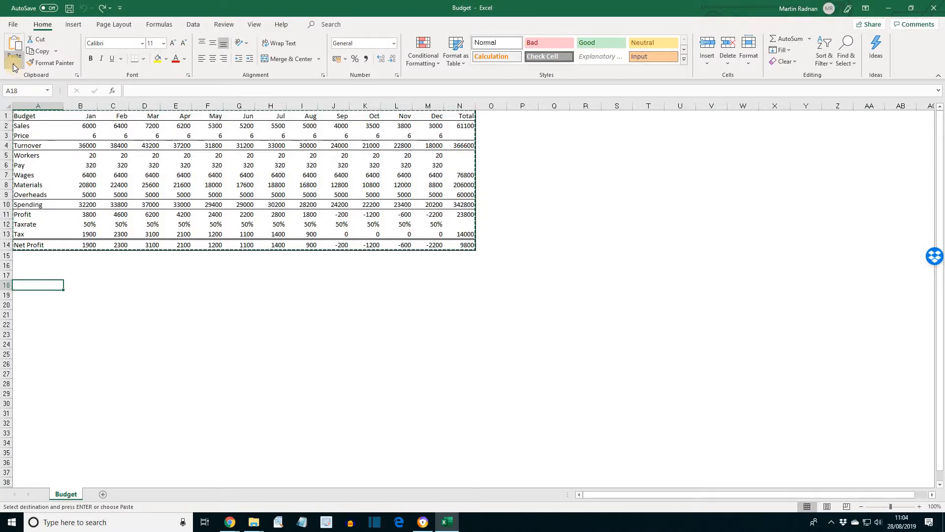
Paste Special at A18 with All except borders and Transpose for a borderless copy
click(13, 65)
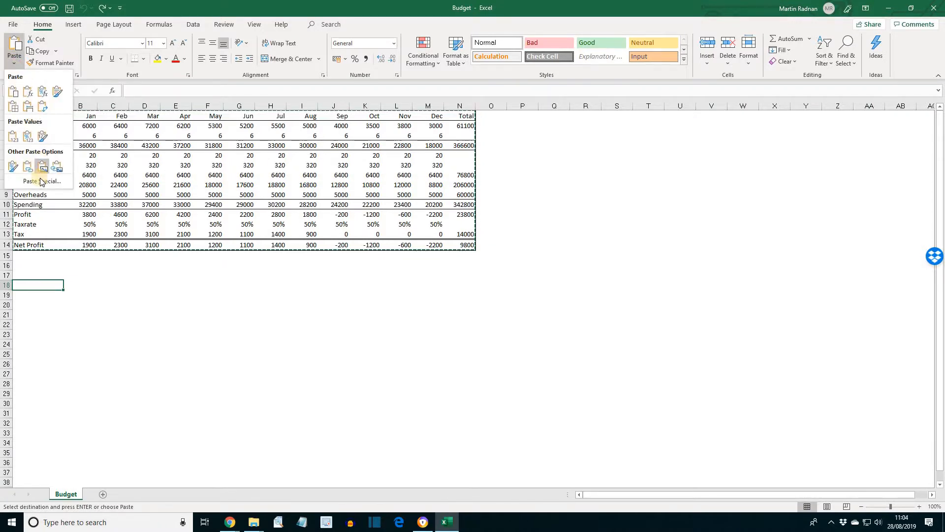
click(41, 180)
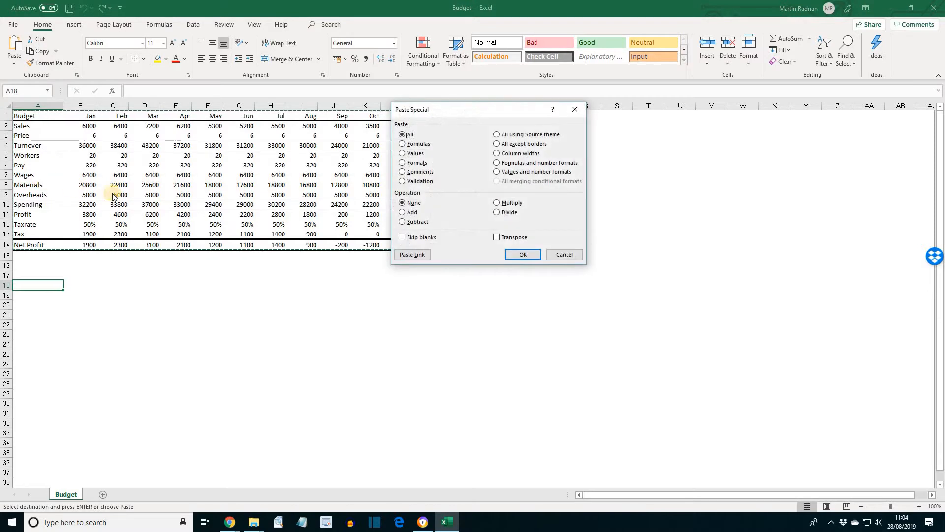
click(497, 143)
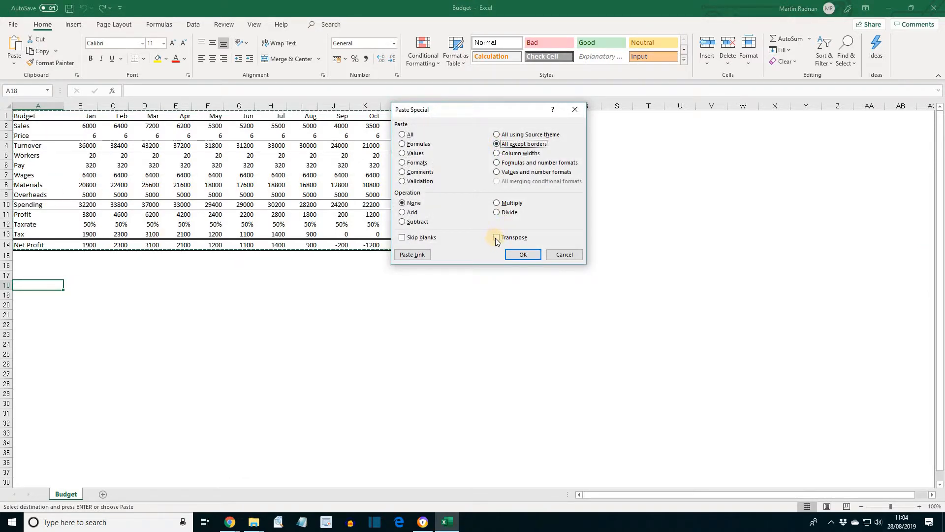
click(496, 237)
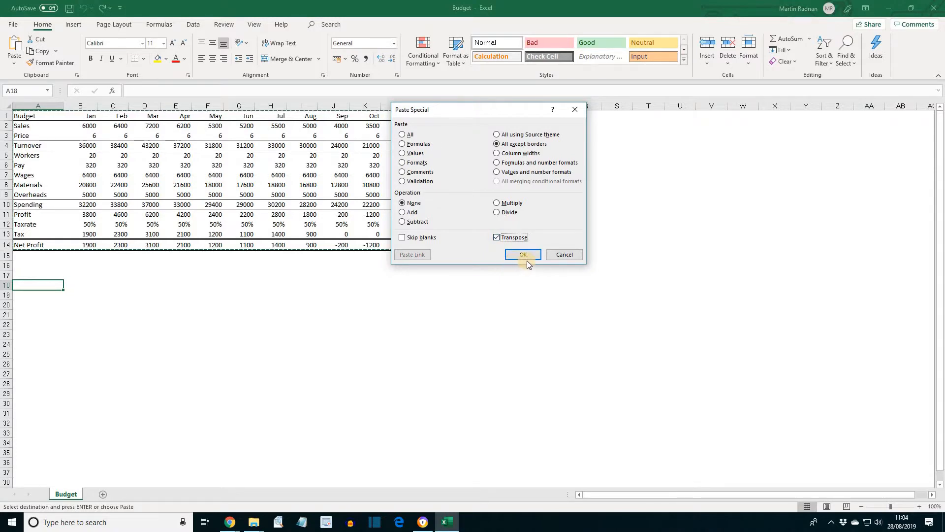
click(522, 254)
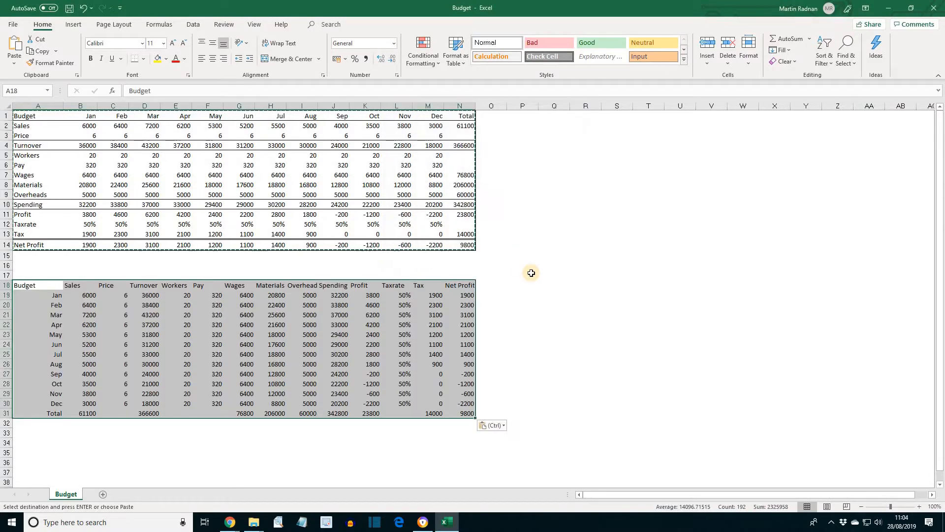
mouse_move(531, 296)
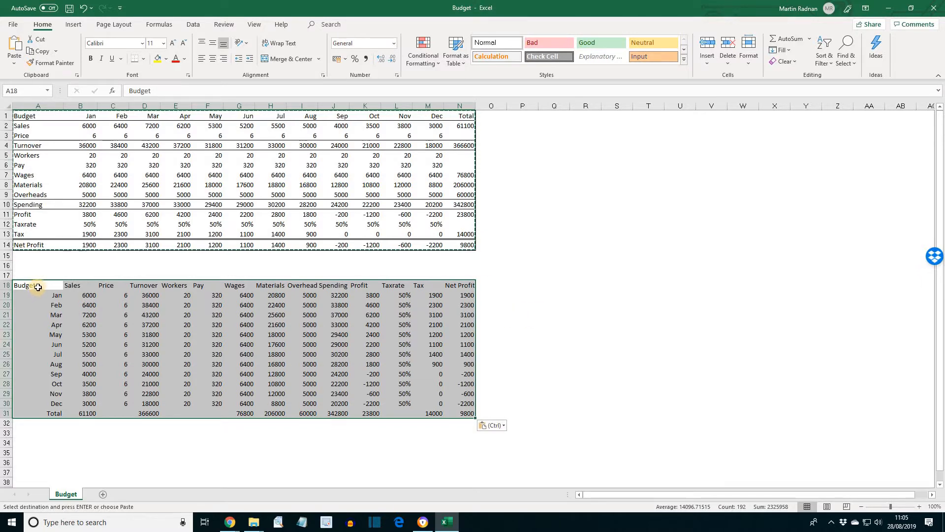
Select within the transposed range and scroll down to inspect rows 18–31
click(522, 413)
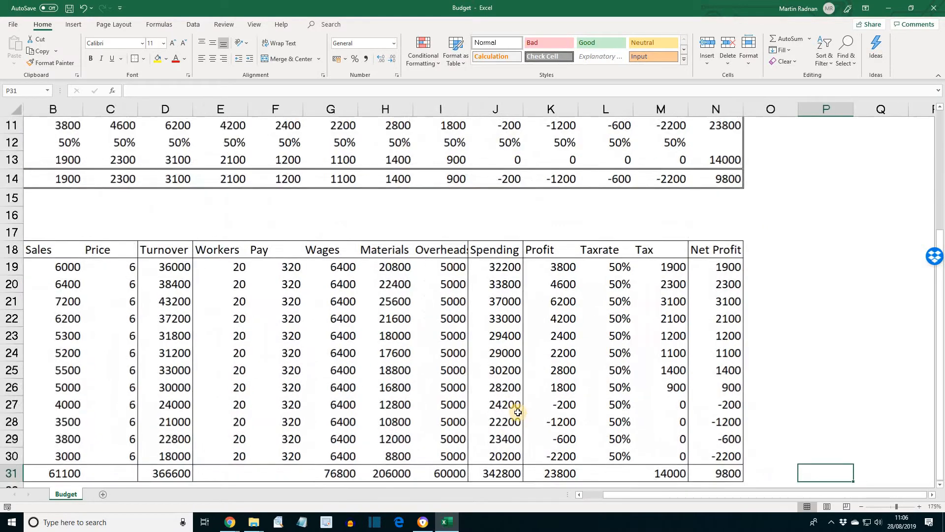
scroll(down, 3)
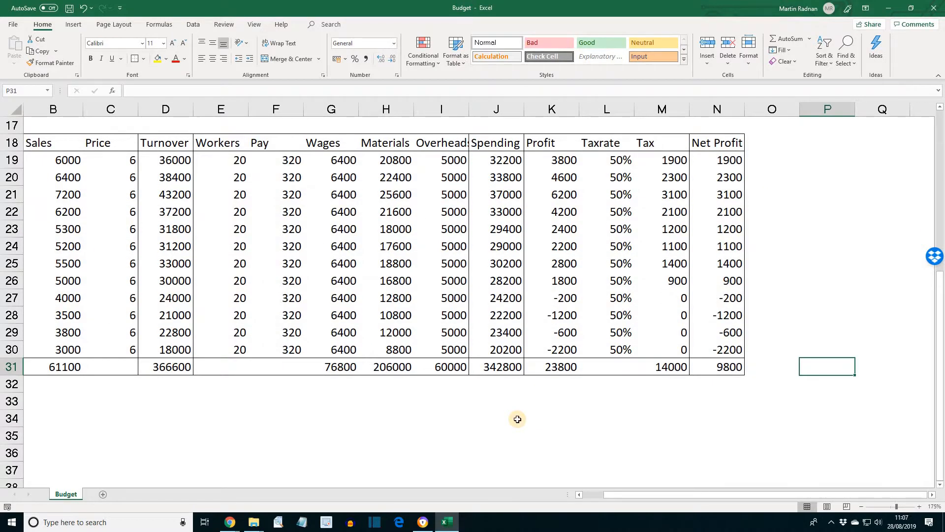
mouse_move(330, 326)
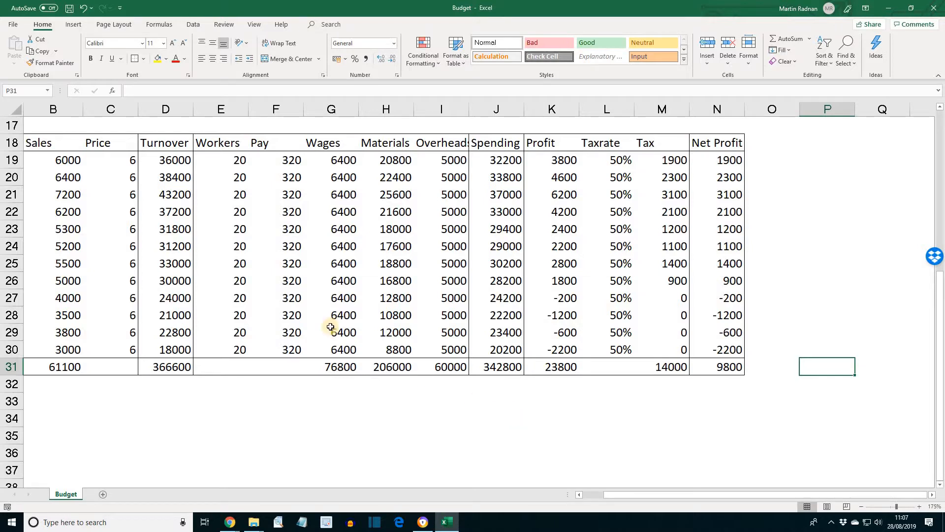
Check the row 19 Sales, Turnover, Wages, Overheads, Spending, Tax and Net Profit formulas
click(67, 160)
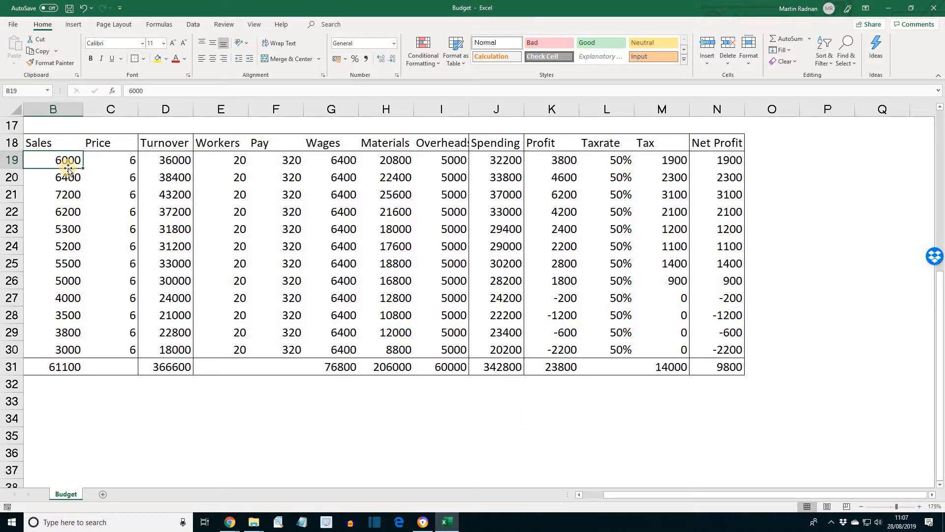
click(165, 159)
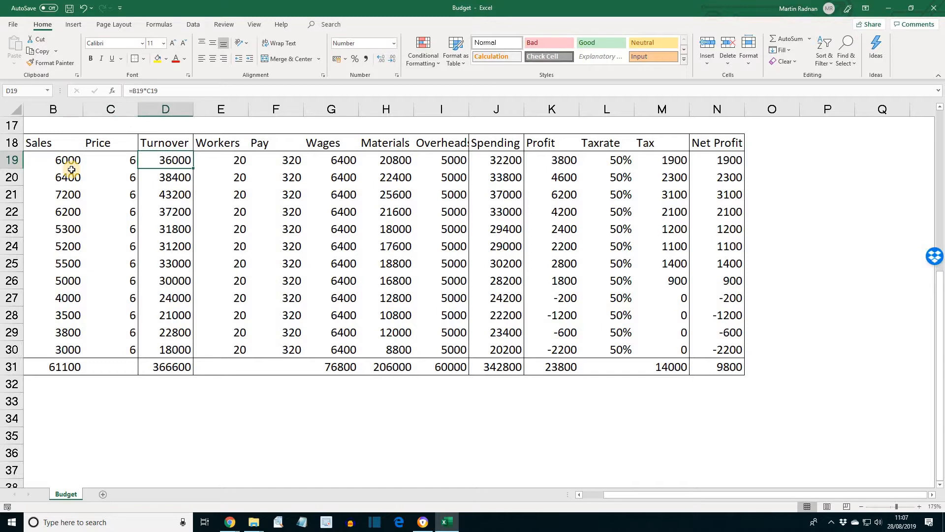
mouse_move(175, 168)
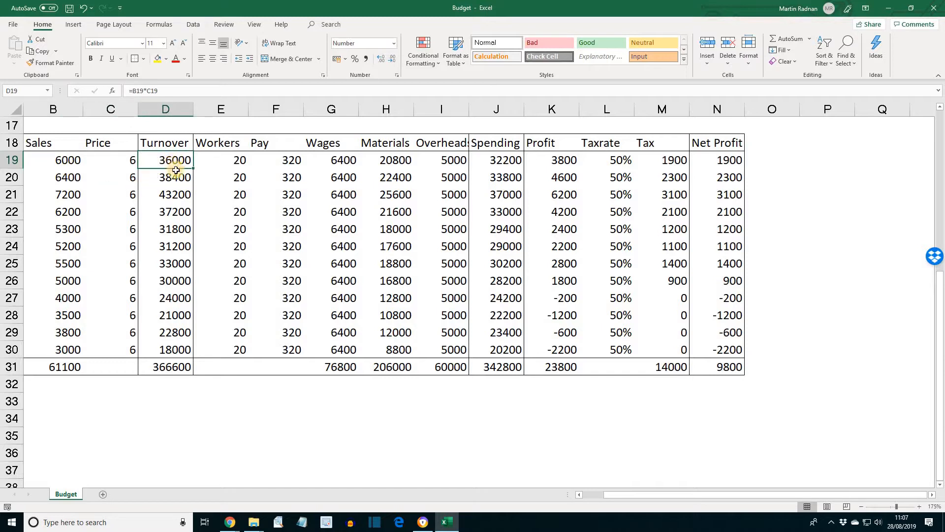
mouse_move(180, 121)
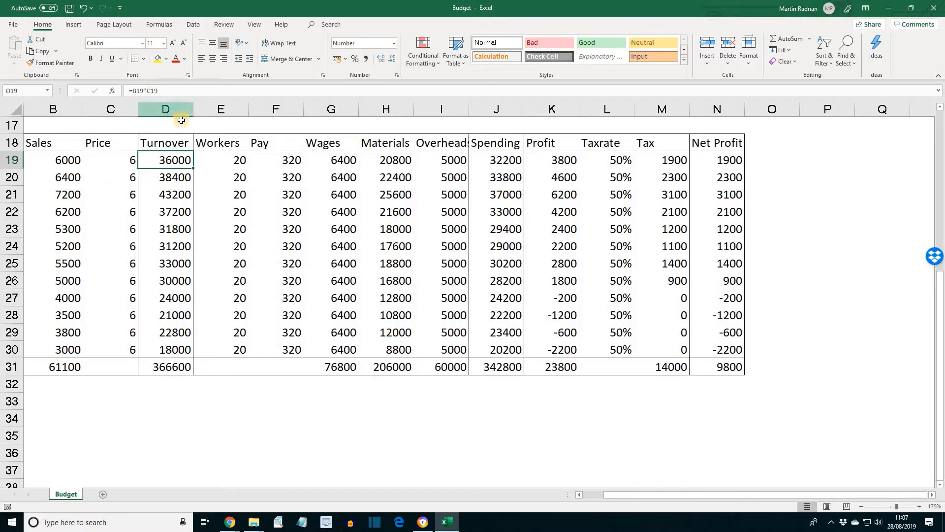
click(330, 159)
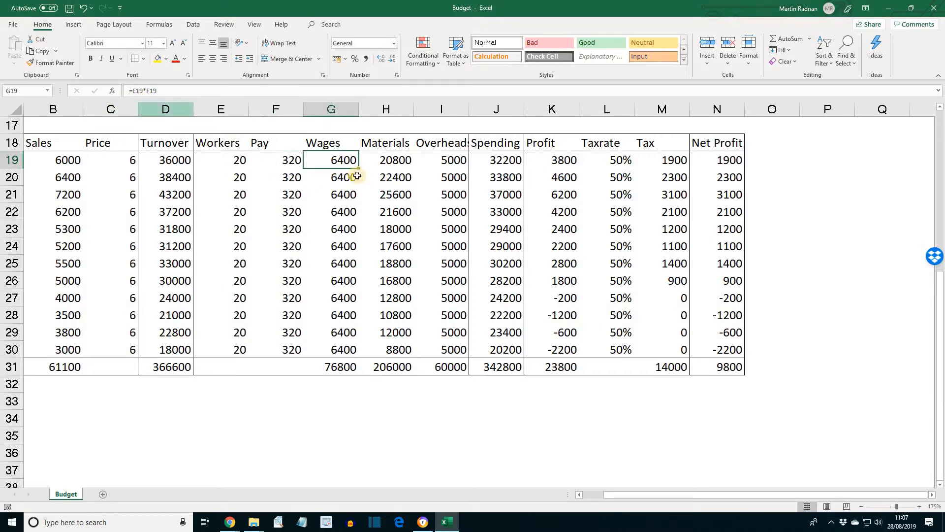
click(441, 159)
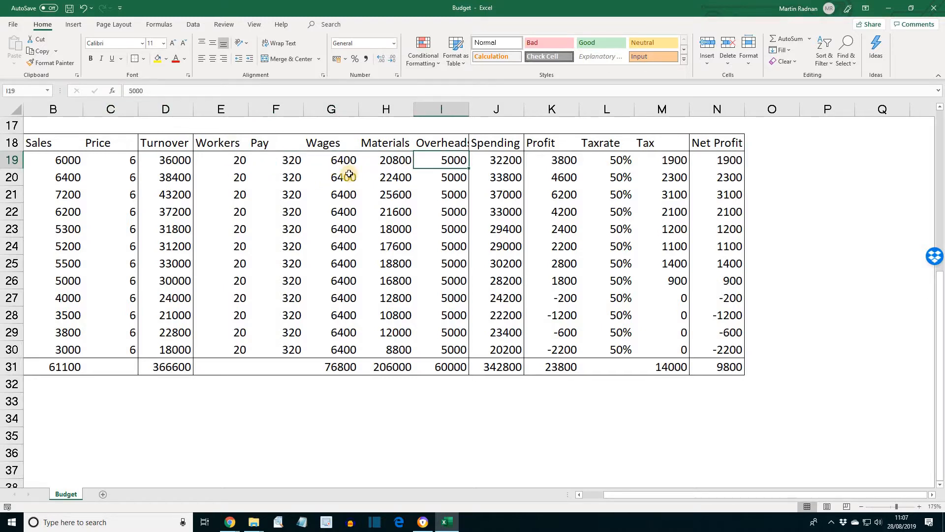
click(496, 160)
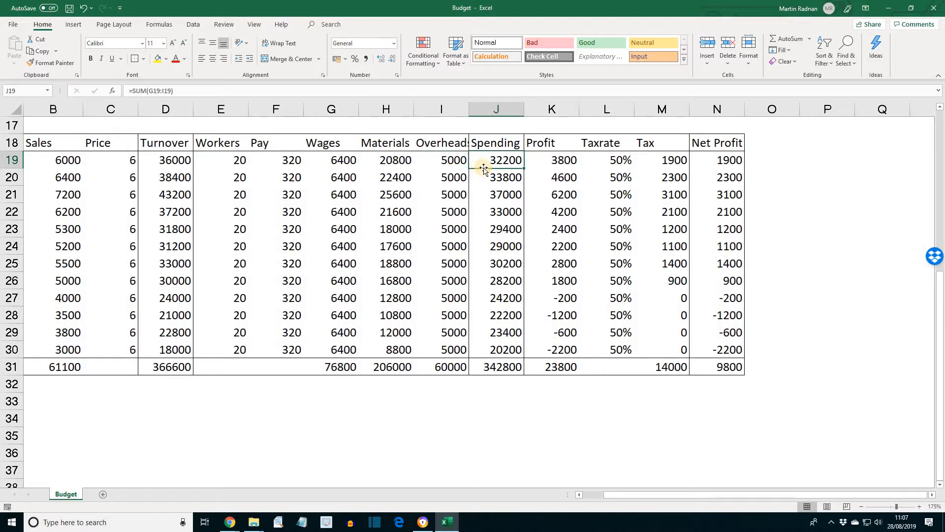
mouse_move(468, 109)
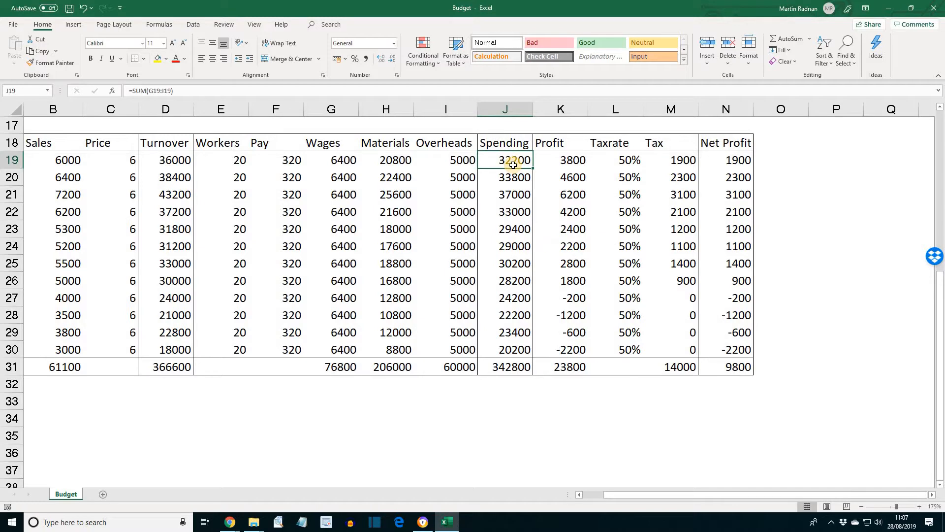
click(670, 159)
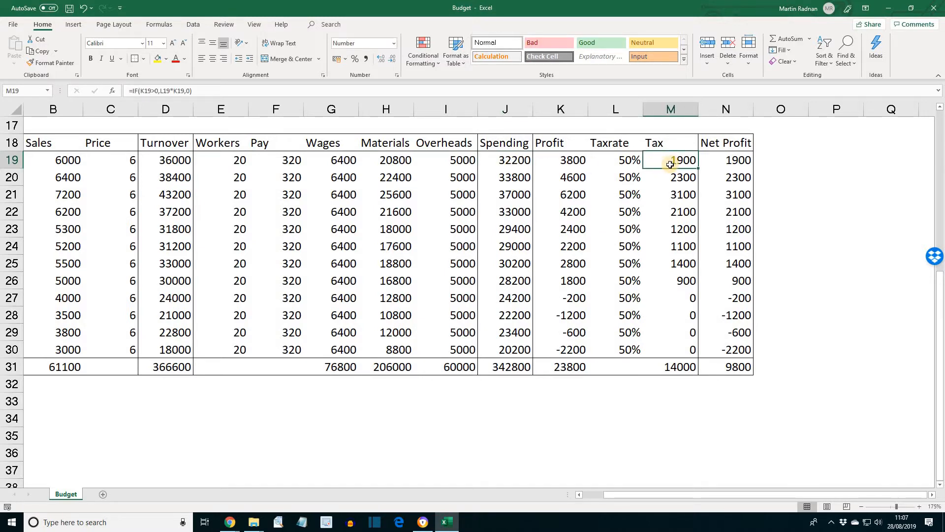
click(725, 160)
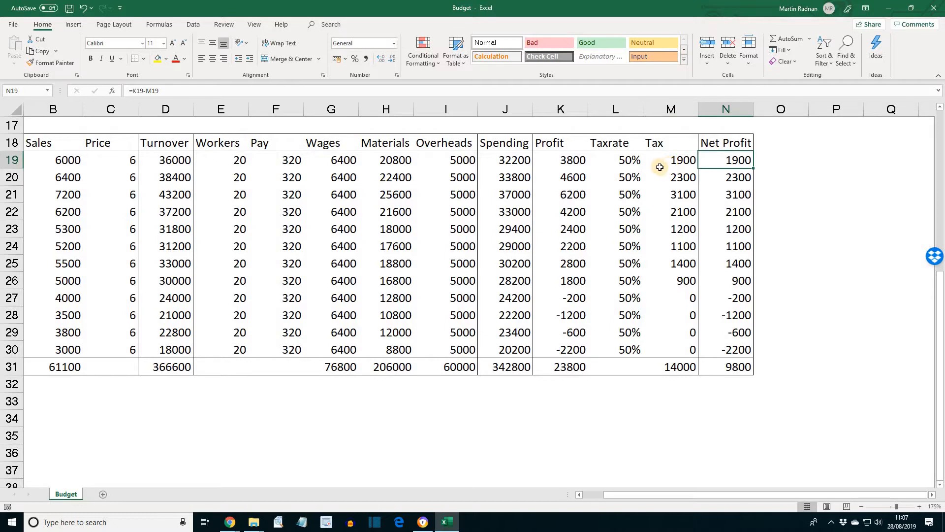
mouse_move(63, 367)
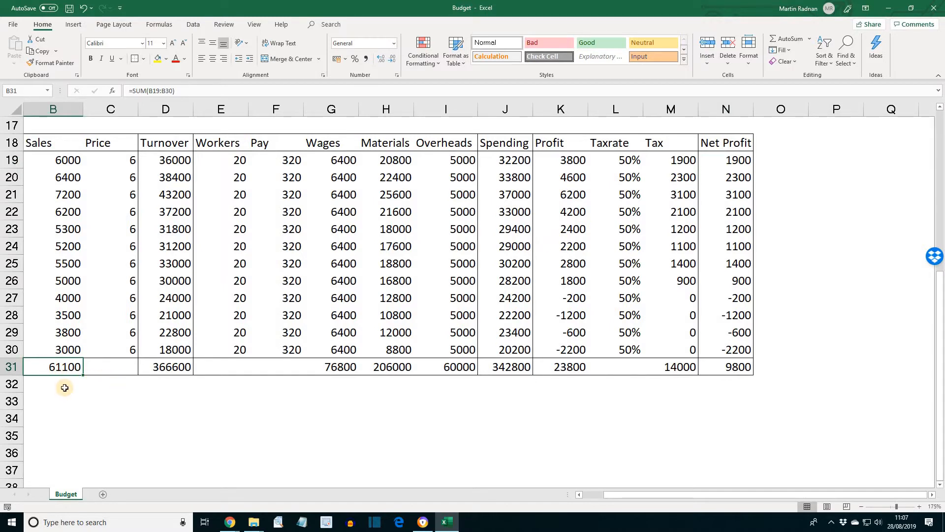
Check the row 31 totals including Net Profit, select B18:N31 and go to File
click(220, 367)
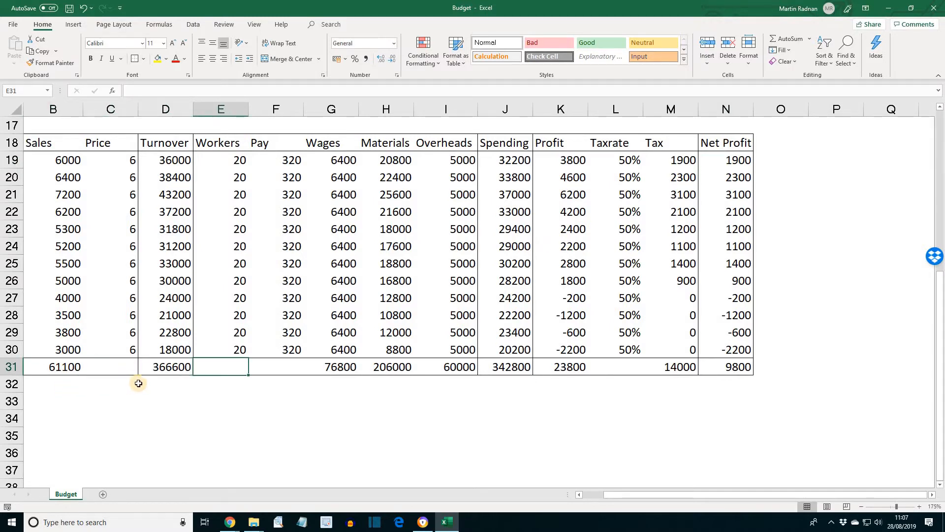
click(165, 366)
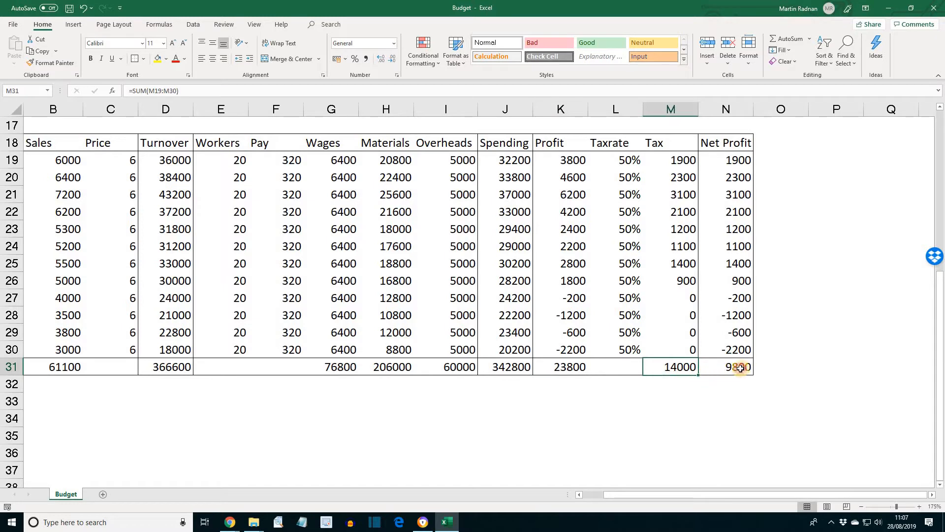
click(726, 366)
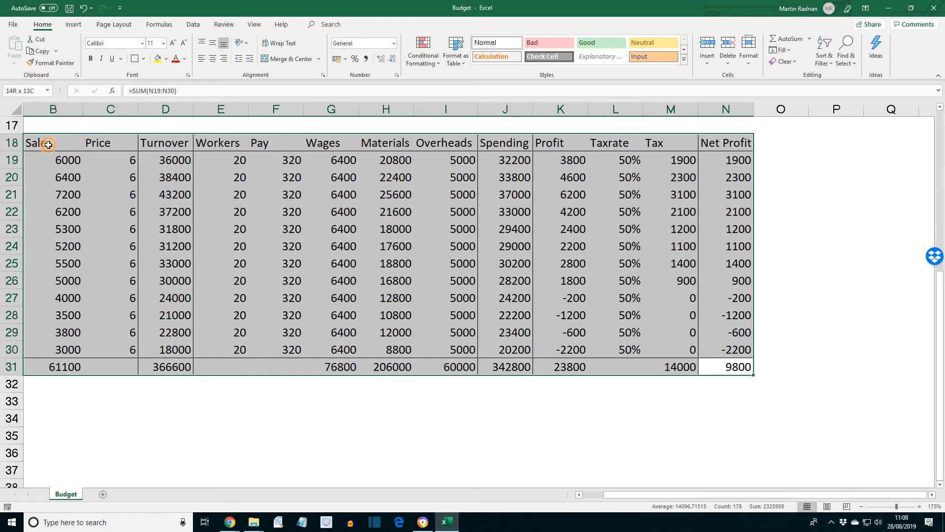
click(726, 367)
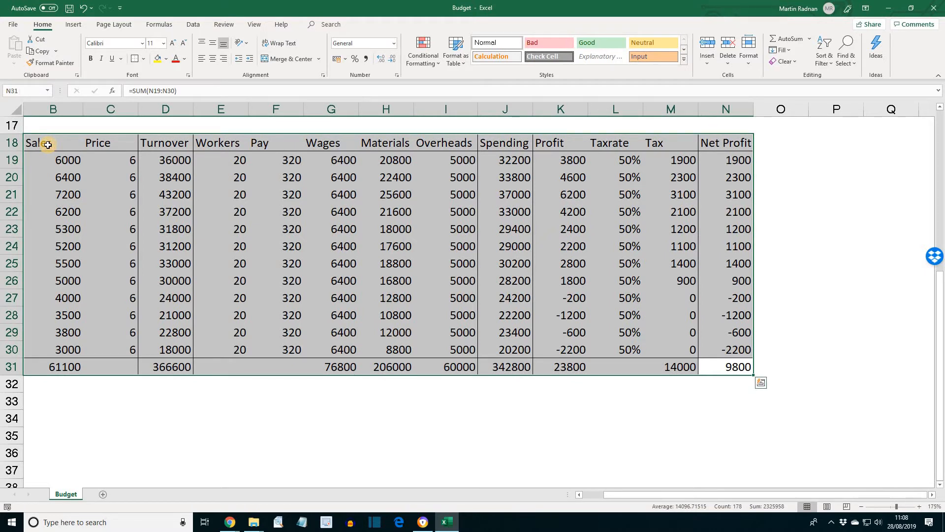
click(12, 25)
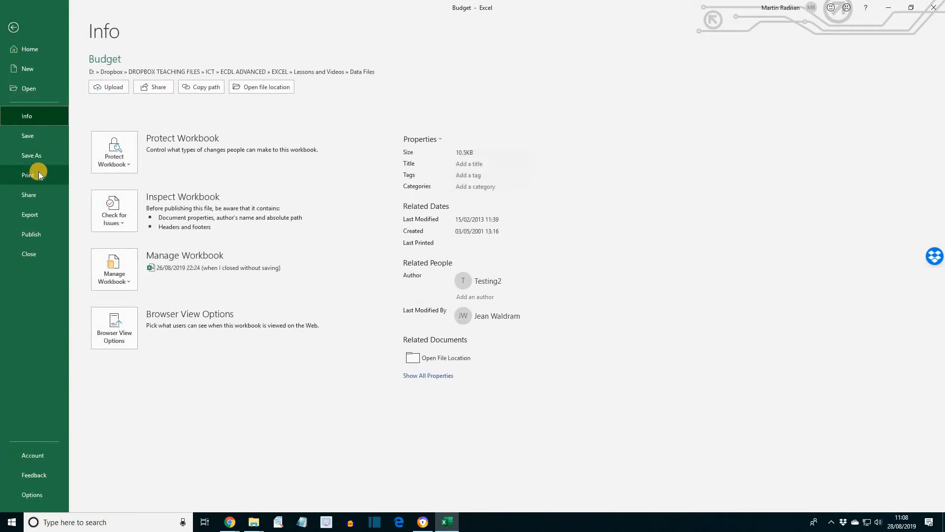
Set printing to Print Selection in Landscape Orientation
click(28, 175)
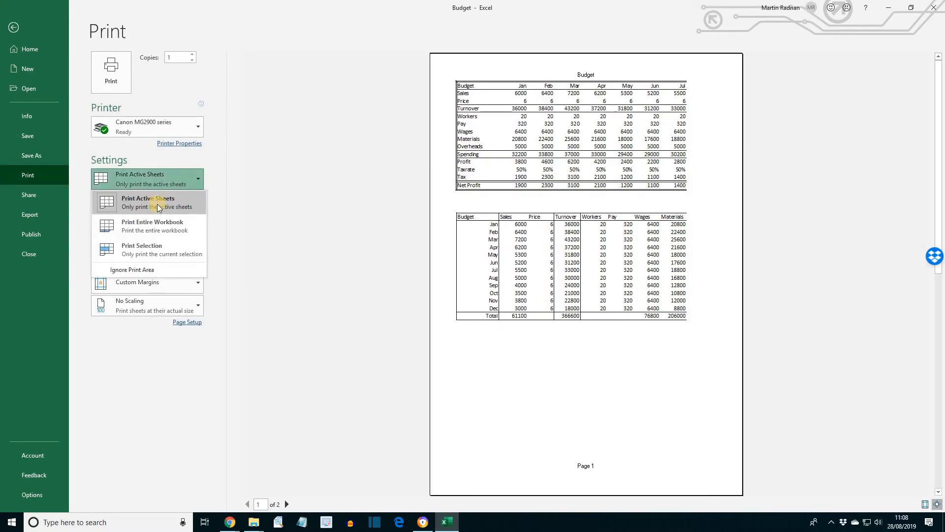
mouse_move(153, 249)
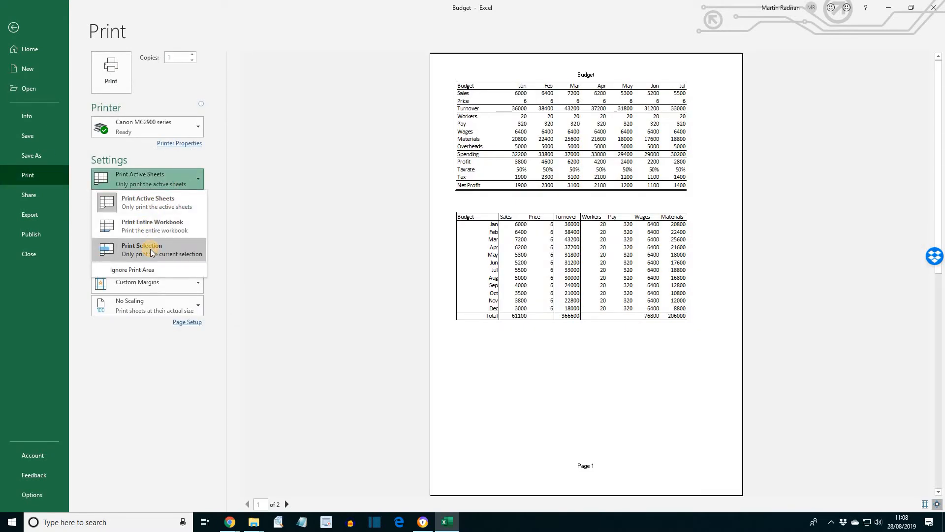
click(141, 248)
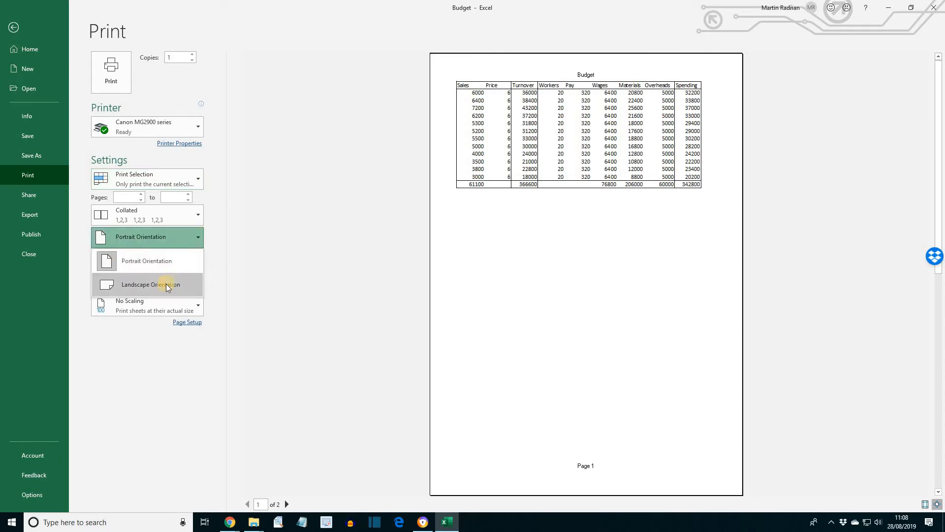
click(143, 284)
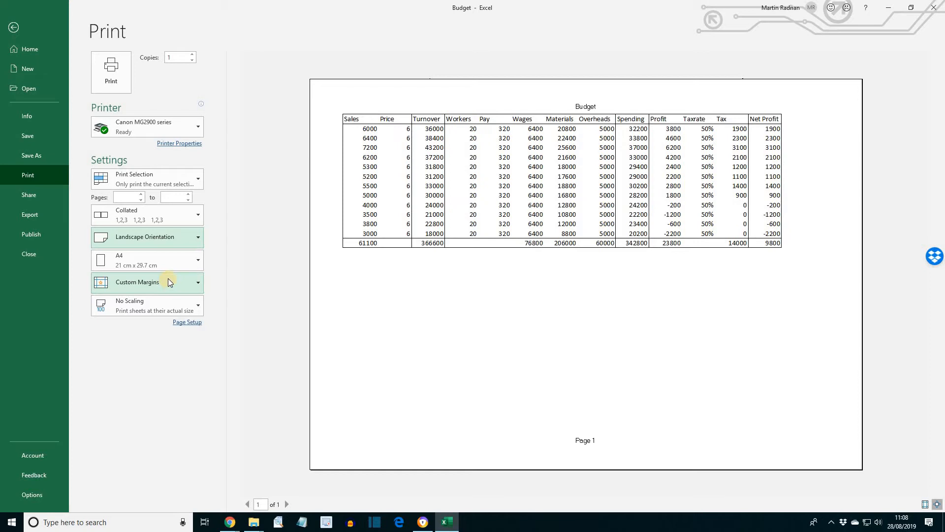
mouse_move(198, 130)
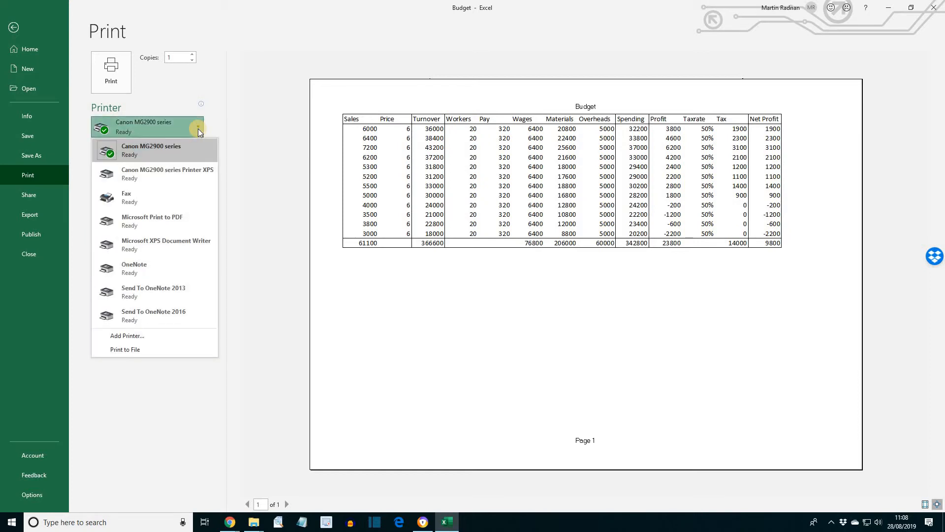
mouse_move(161, 244)
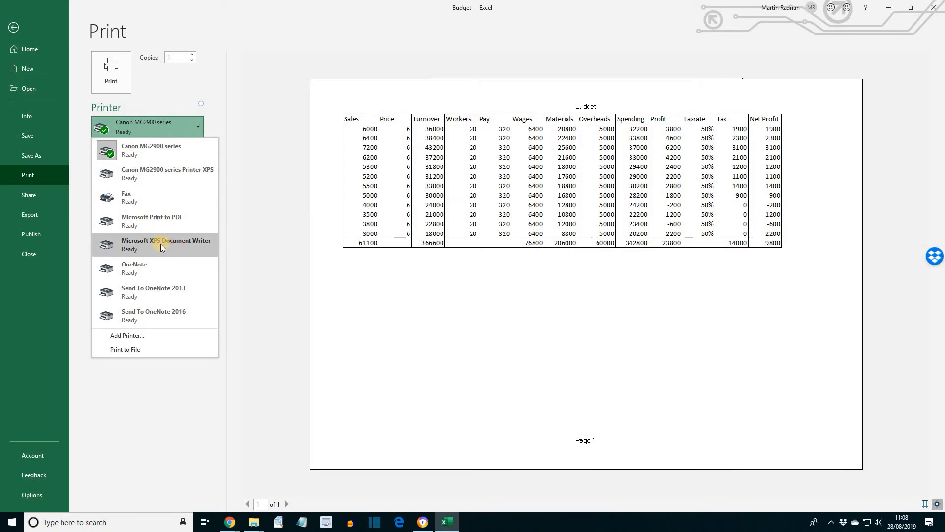
mouse_move(156, 245)
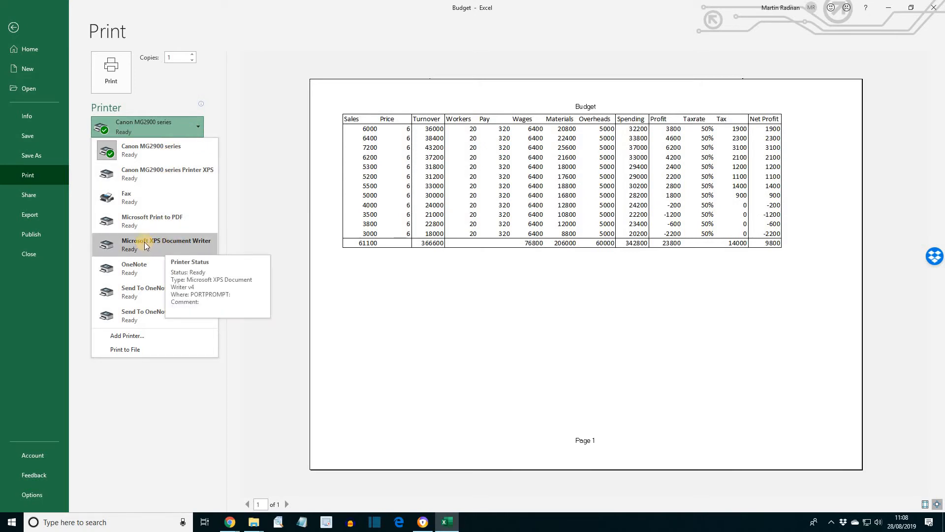
Make Microsoft XPS Document Writer the printer for the landscape one-page selection job
click(169, 244)
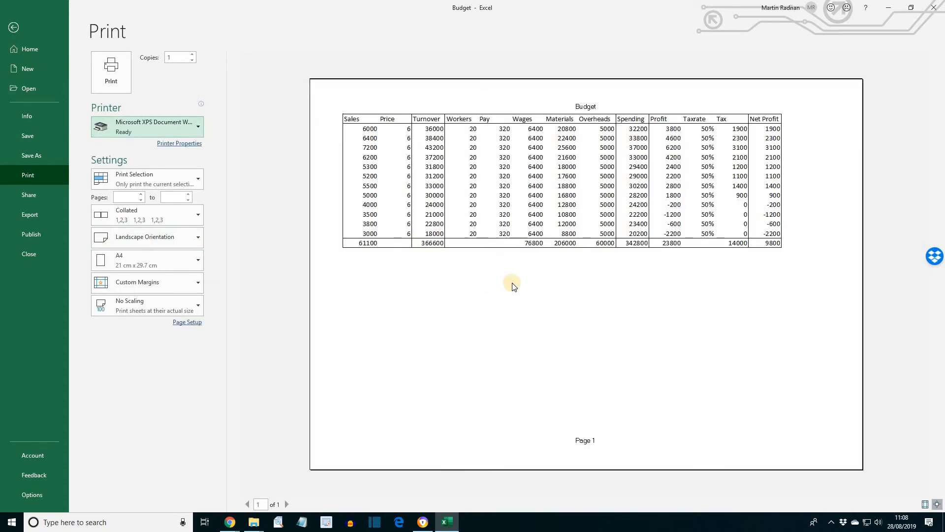